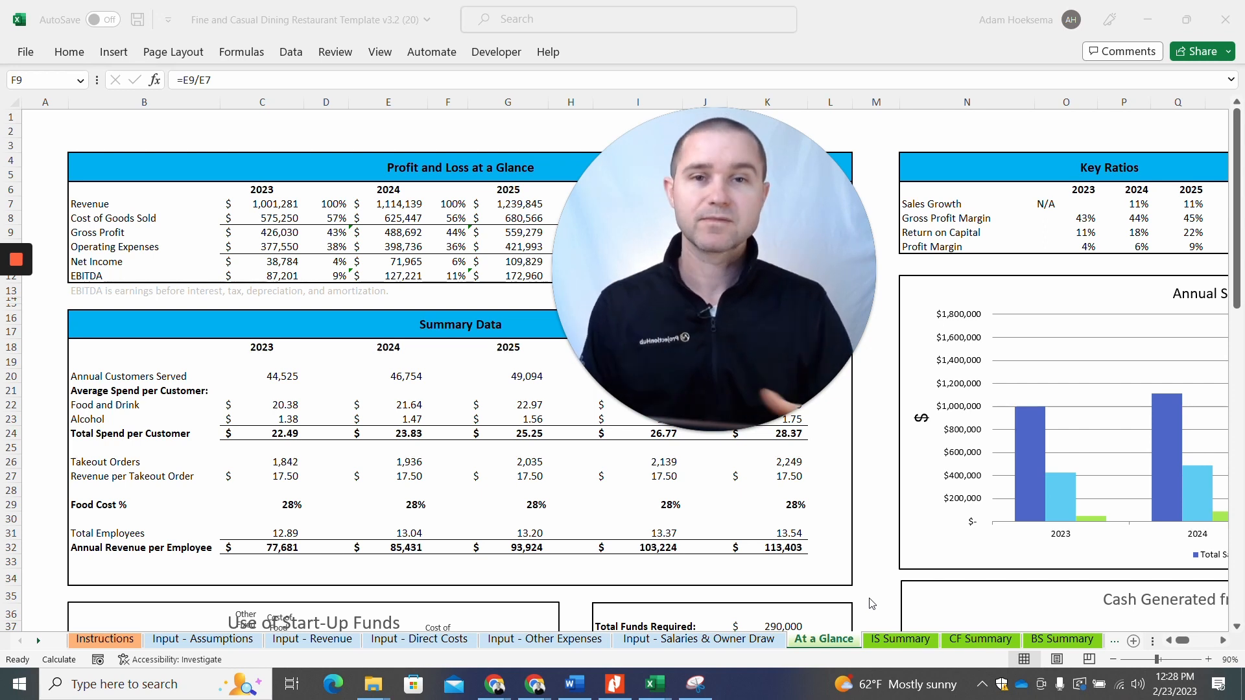
# Step: Switch from the Excel profit-and-loss projections to the Word document with the three valuation prompts
pyautogui.click(636, 130)
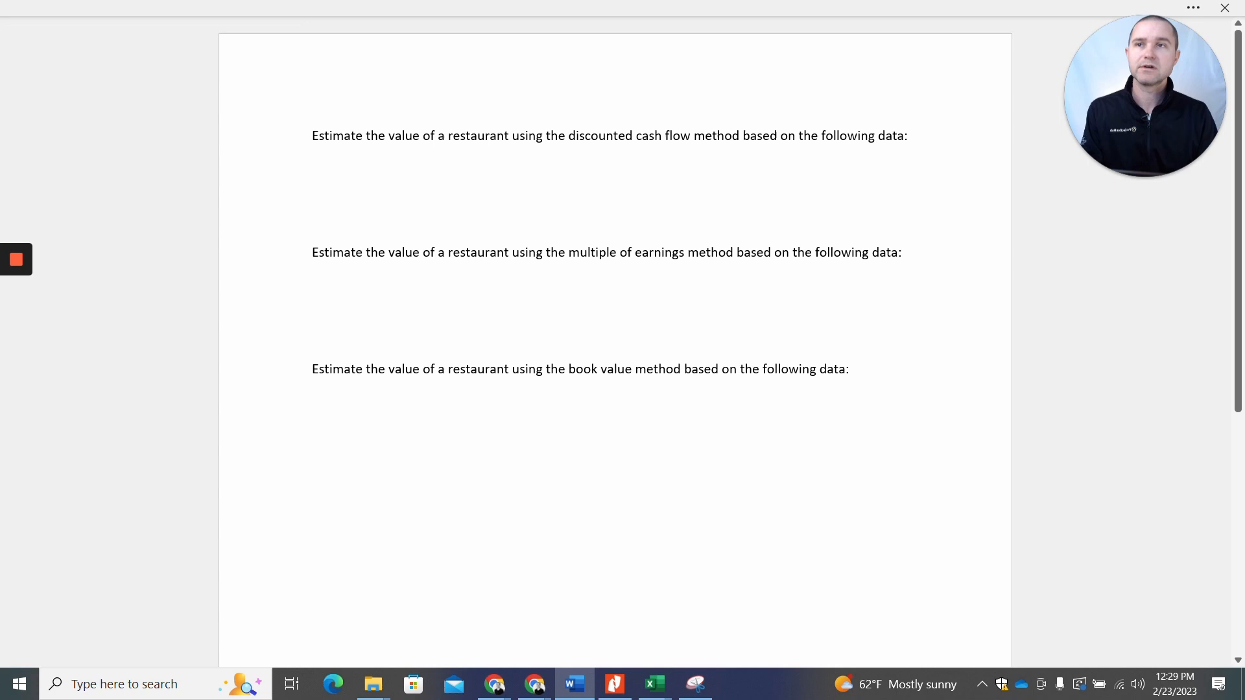
# Step: Paste the projection figures below the DCF prompt, then move to a blank ChatGPT chat
pyautogui.click(312, 165)
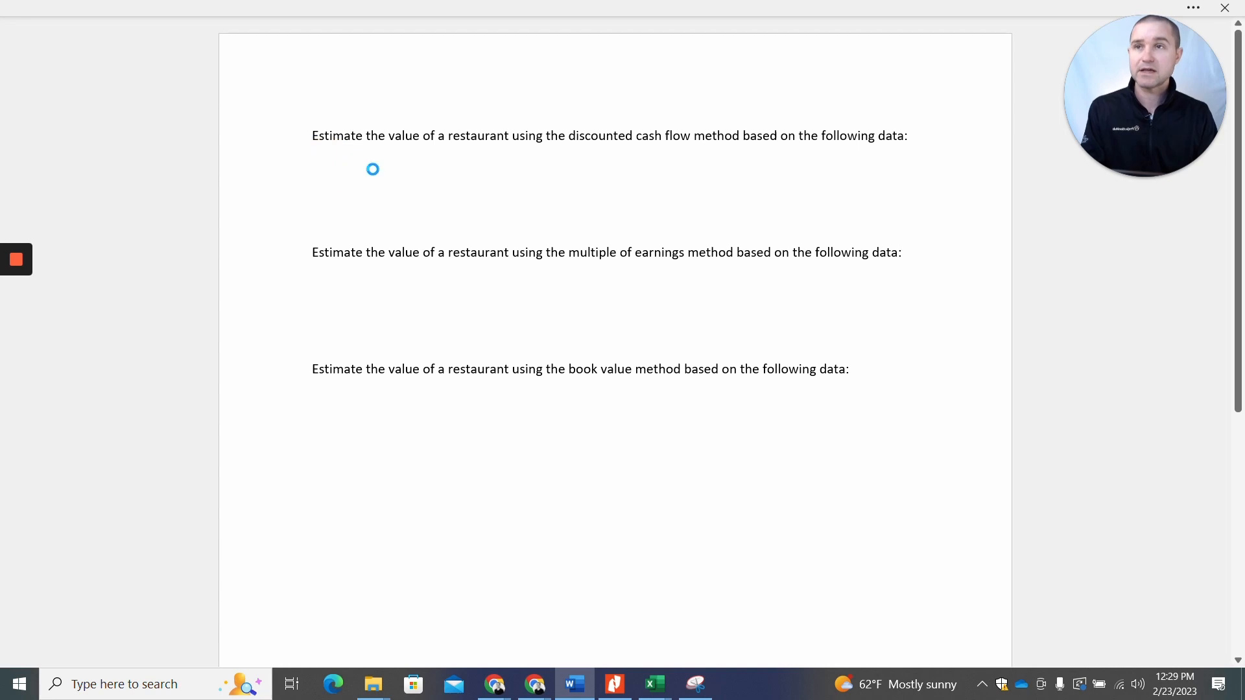
pyautogui.press('ctrl+v')
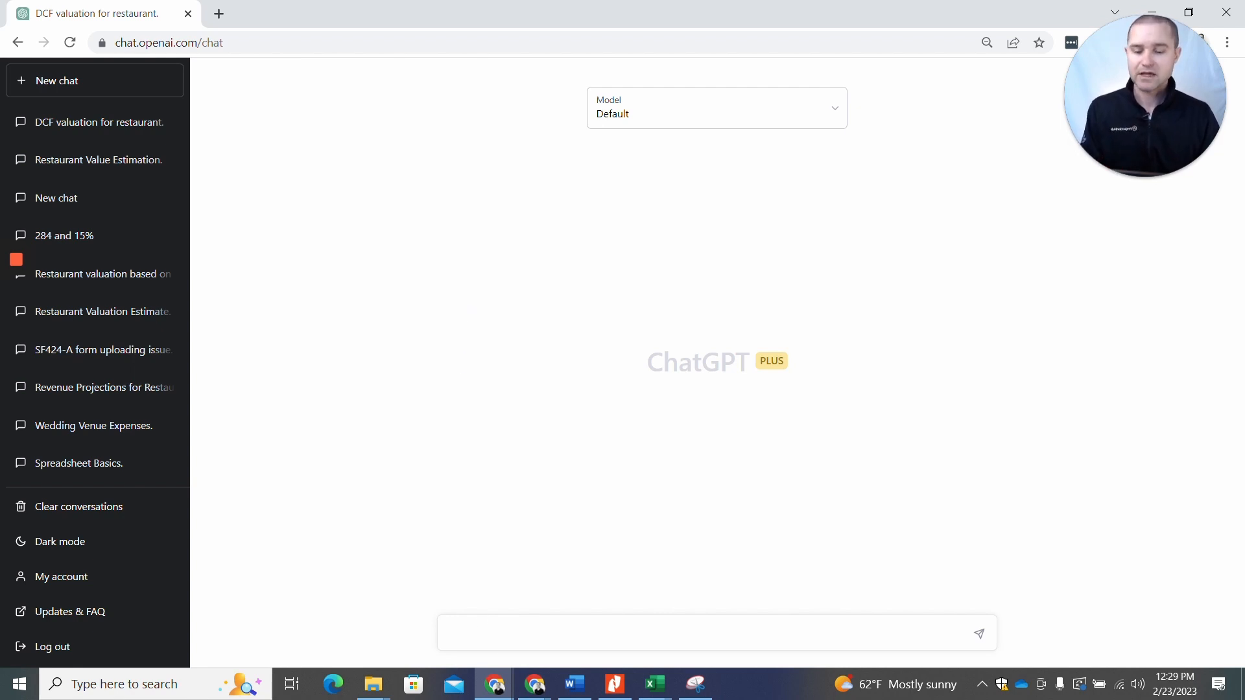
# Step: Send ChatGPT the DCF valuation prompt with the 2023–2027 profit-and-loss figures
pyautogui.click(978, 633)
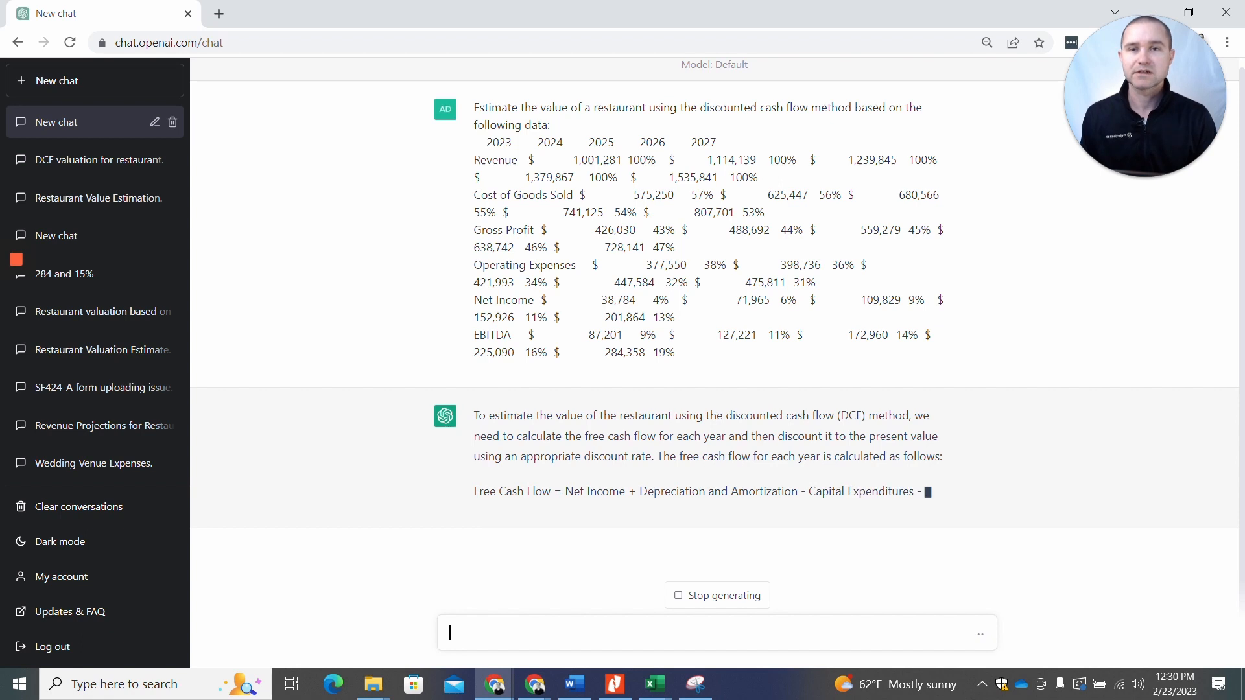
pyautogui.scroll(-3)
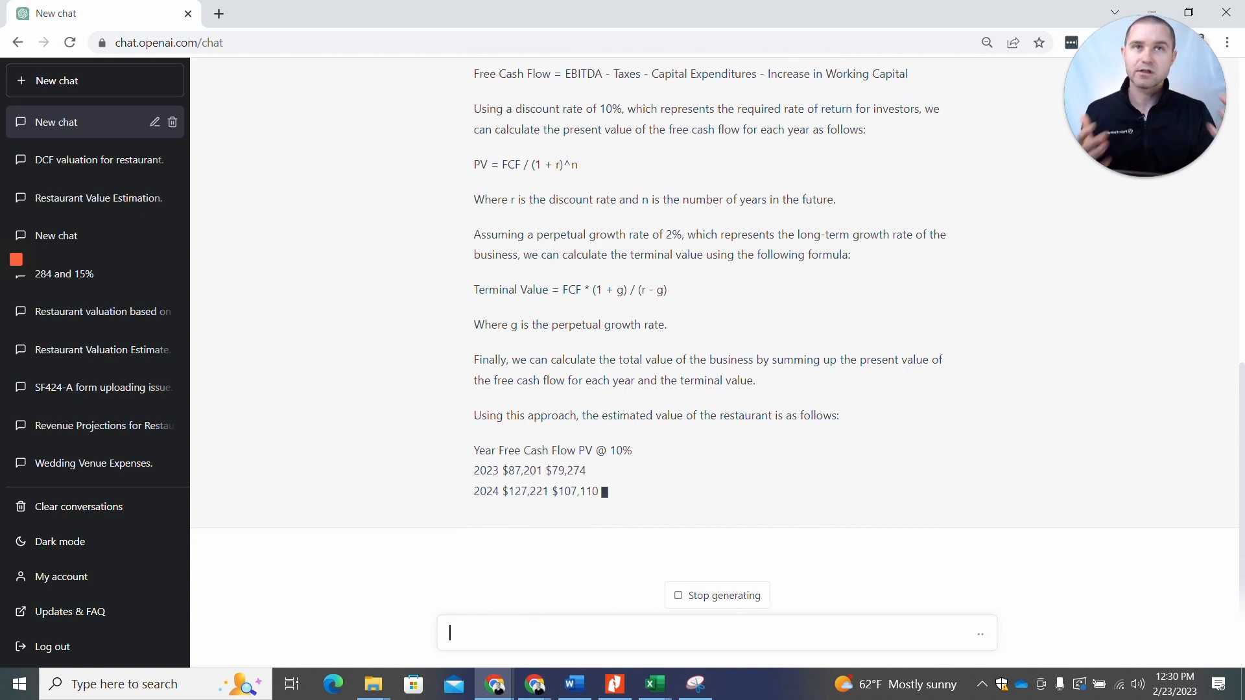
pyautogui.scroll(-3)
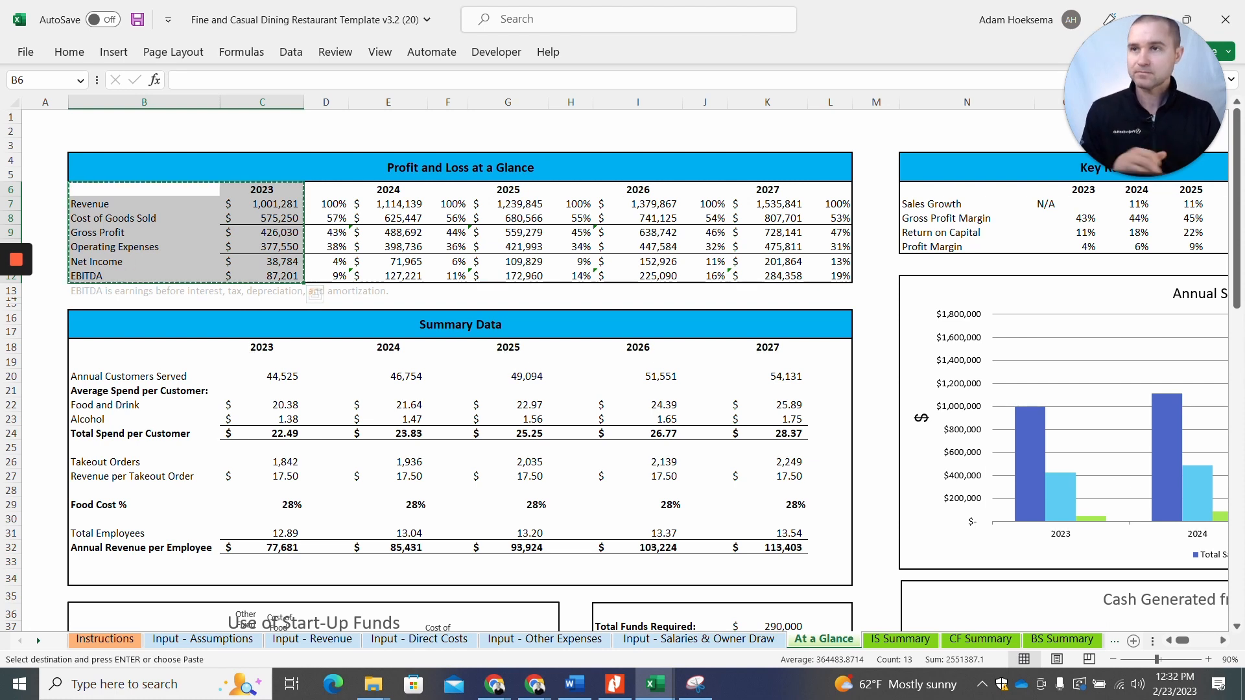
# Step: Check the Word prompts, then return to ChatGPT's finished DCF answer of about $2.4 million
pyautogui.click(572, 684)
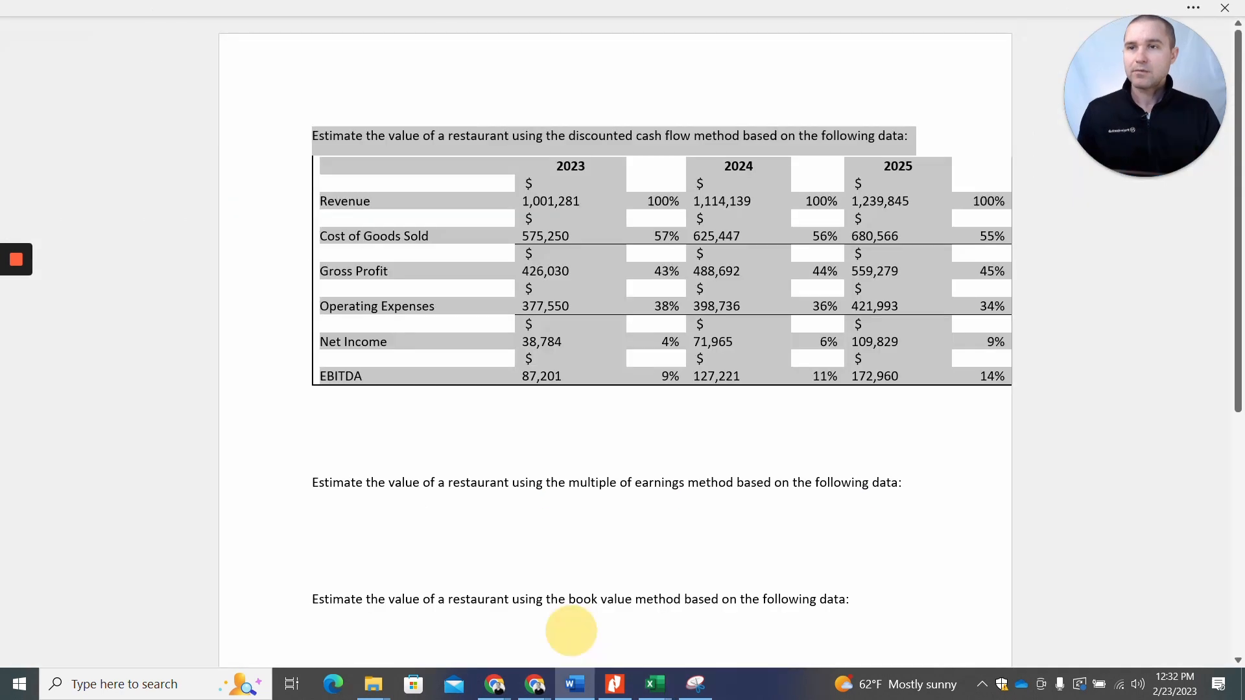
pyautogui.click(570, 631)
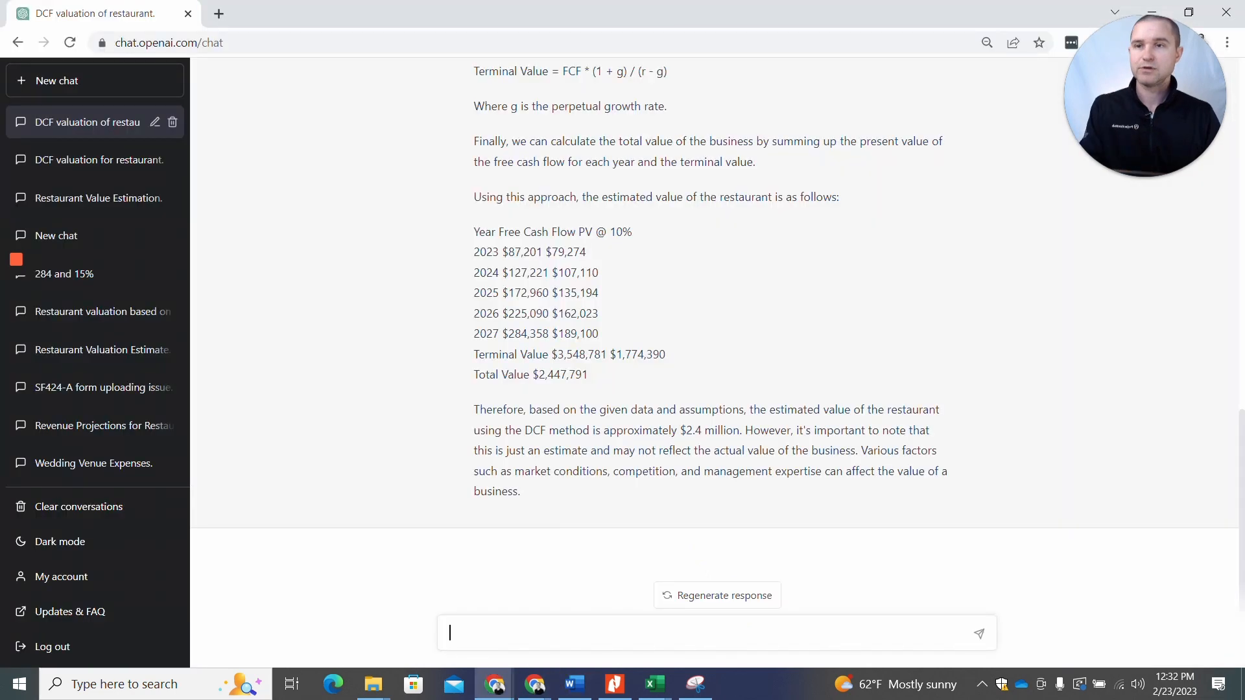
# Step: Send the multiple-of-earnings prompt and review the 5x EBITDA ($87,201) valuation of about $436,005
pyautogui.write('Now')
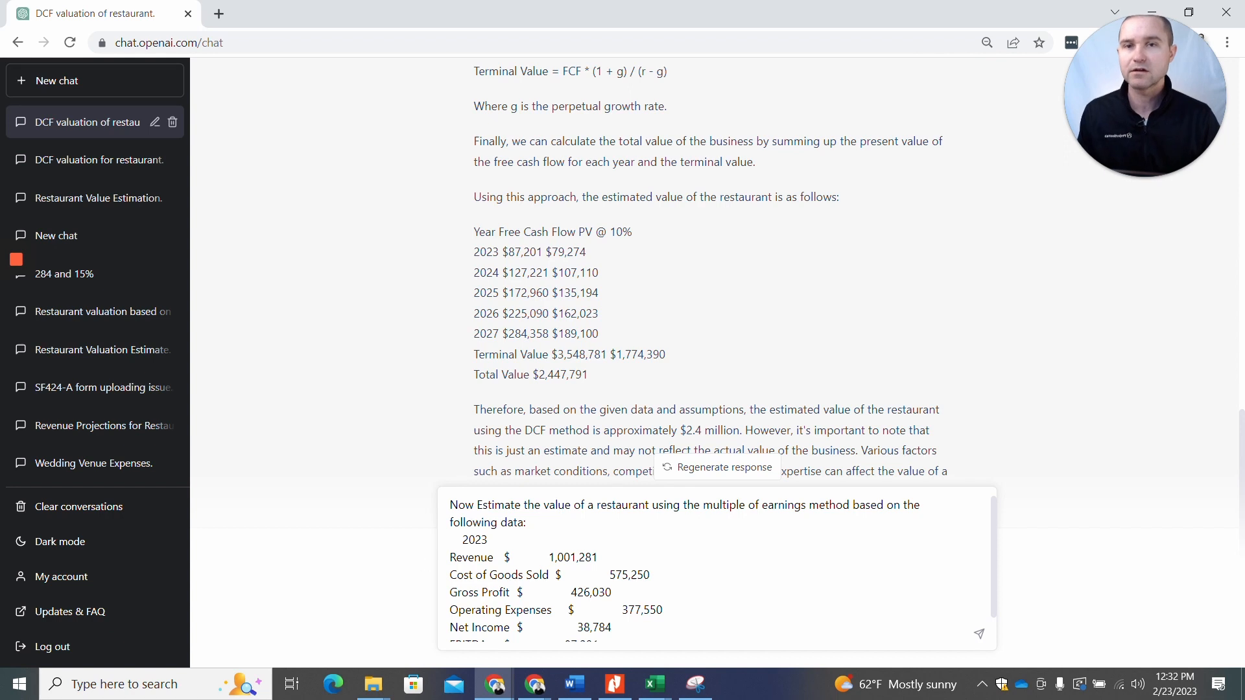
pyautogui.click(977, 634)
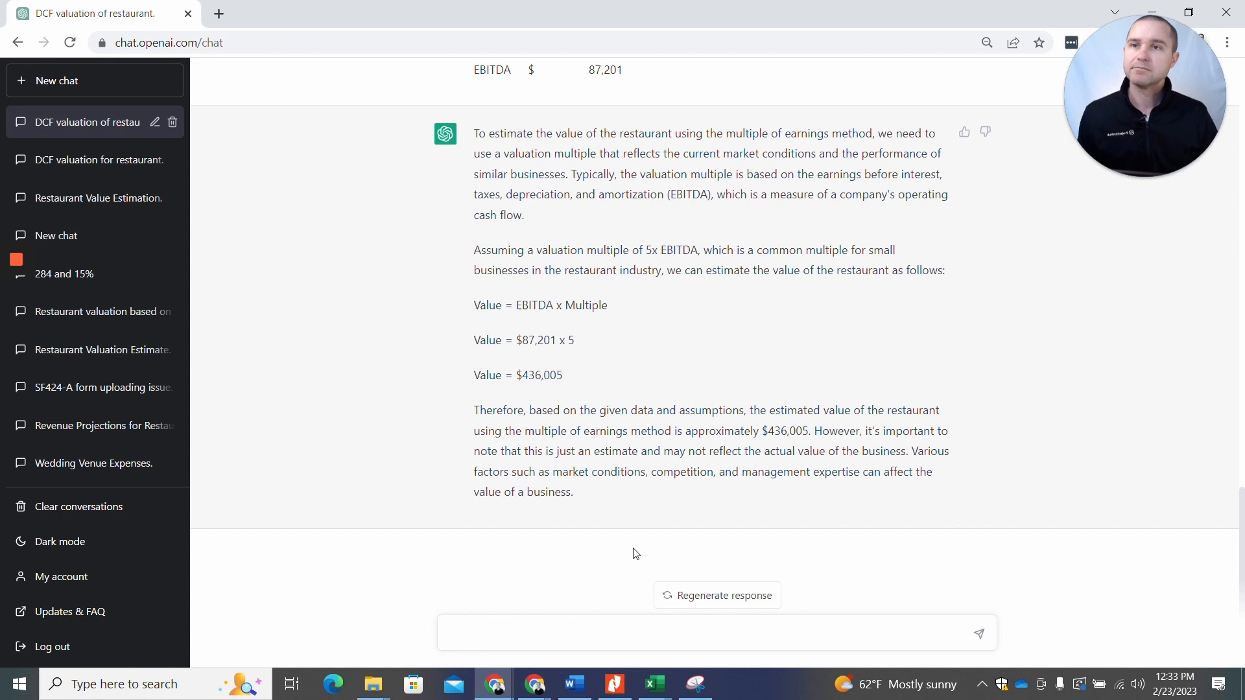
pyautogui.moveTo(545, 362)
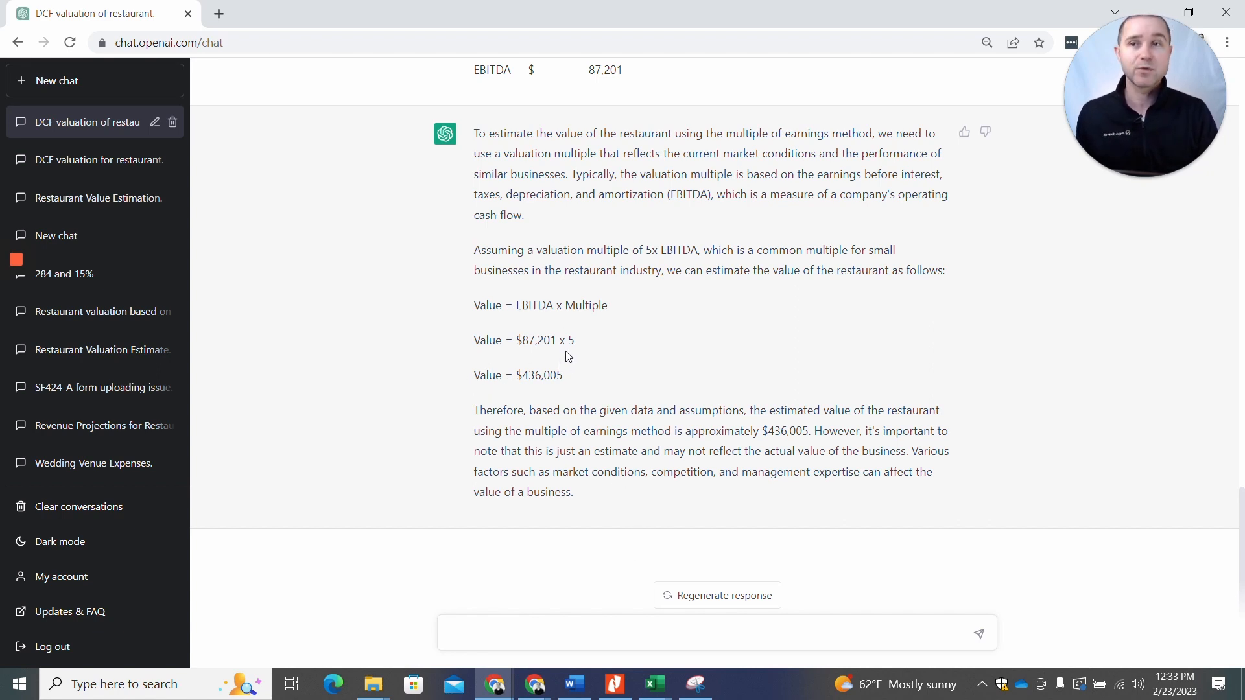
pyautogui.moveTo(553, 360)
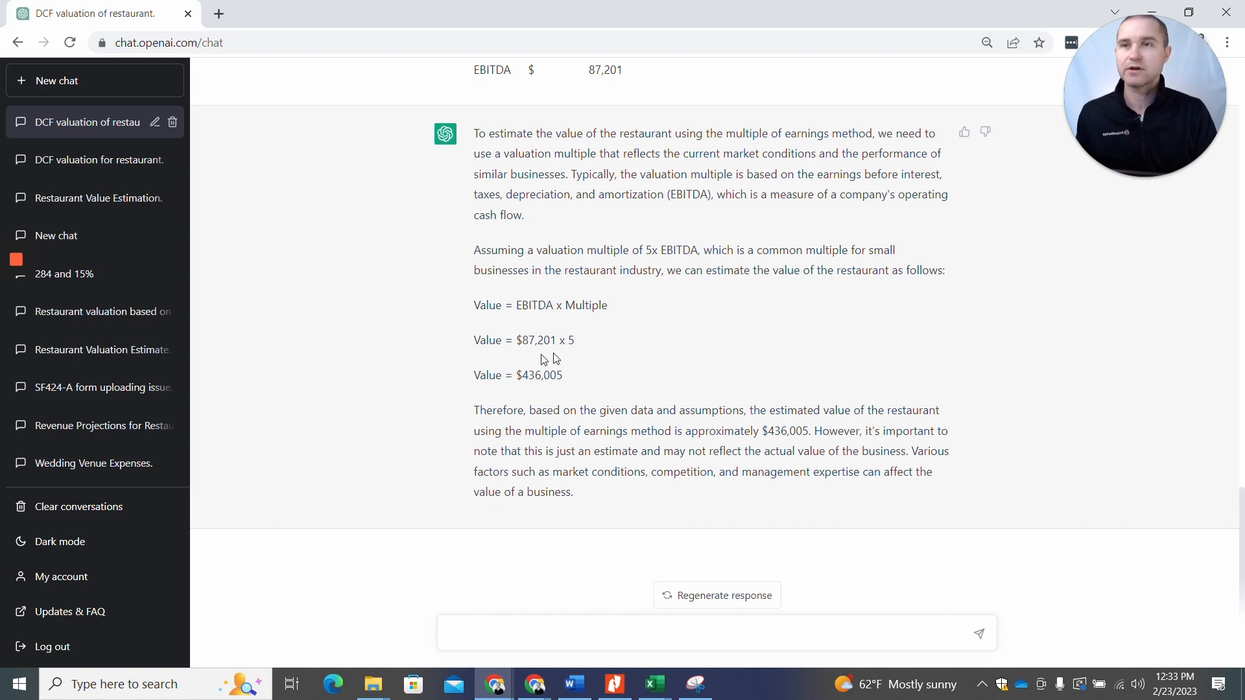
pyautogui.moveTo(528, 361)
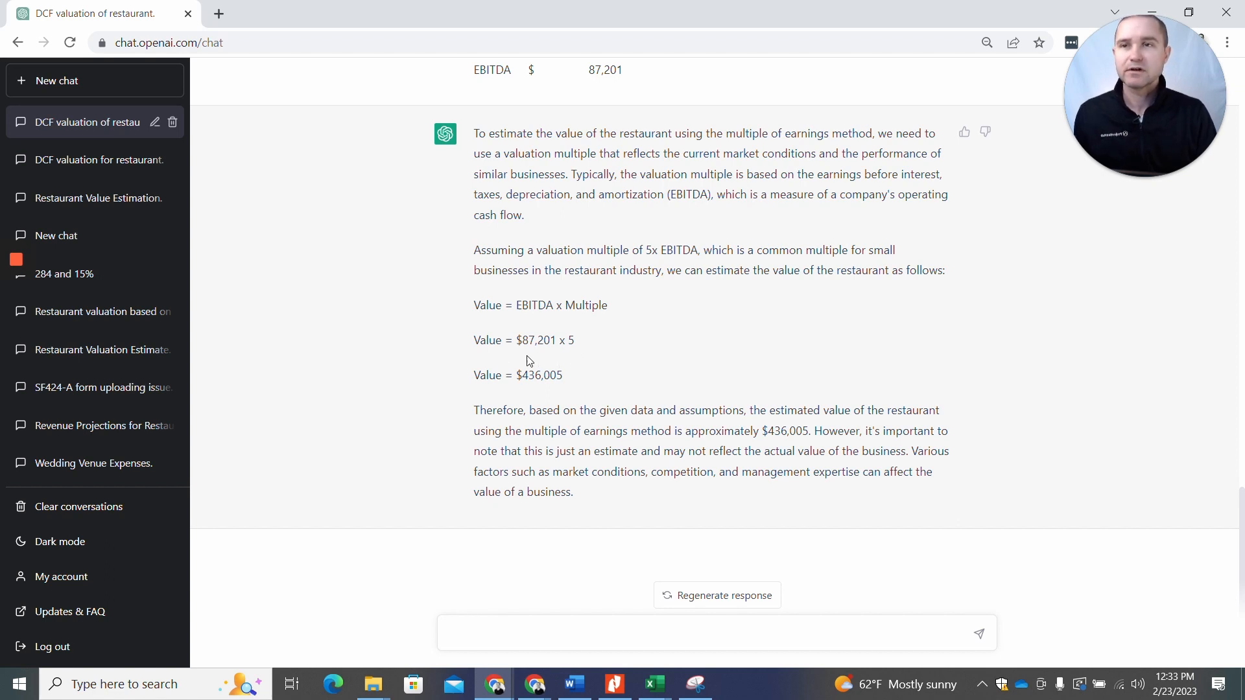
pyautogui.moveTo(575, 386)
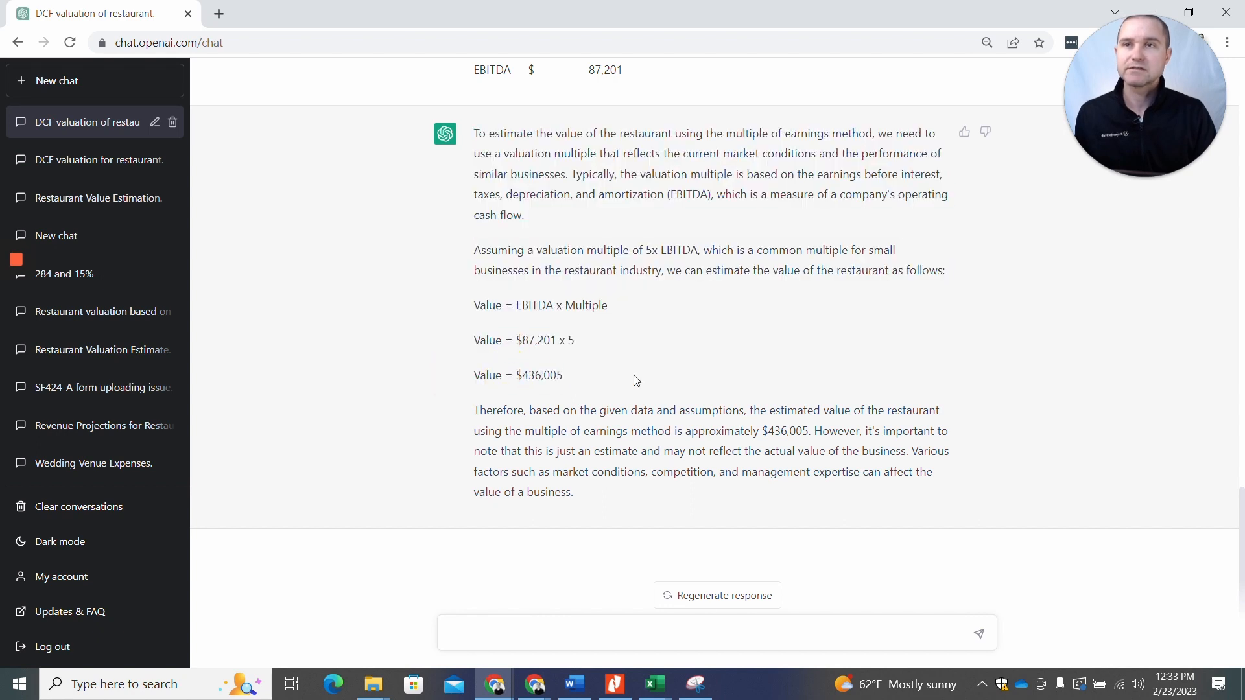
pyautogui.scroll(3)
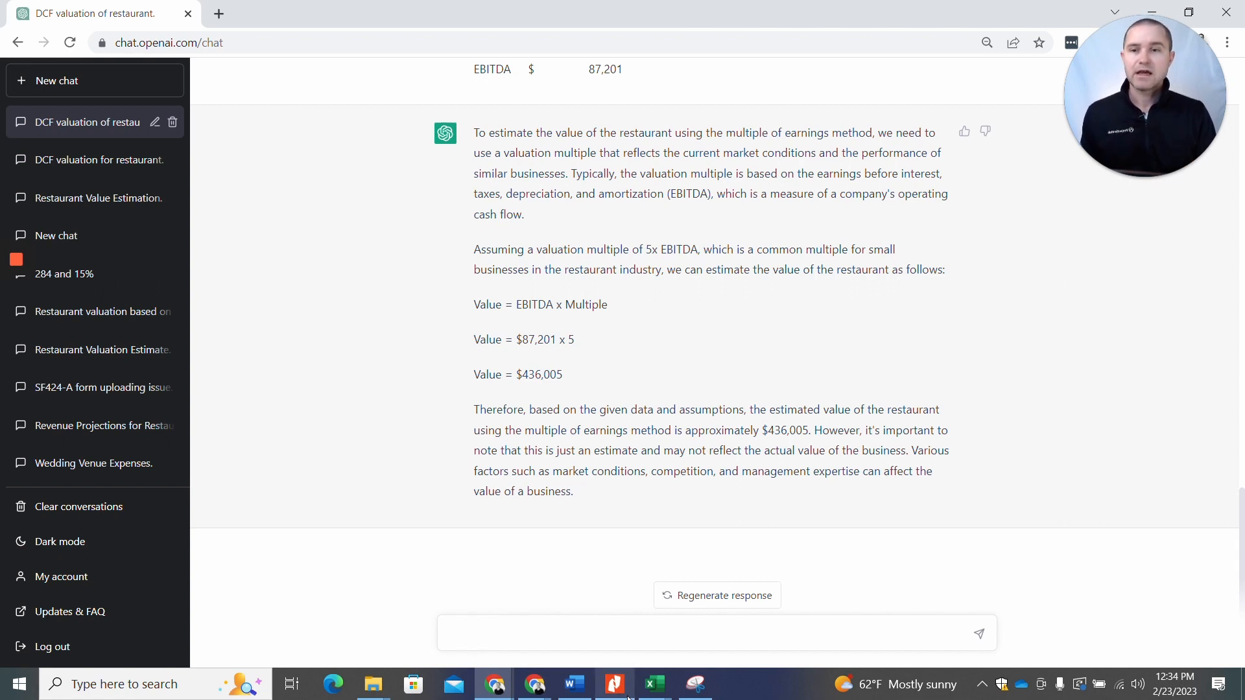
# Step: Review the Income Stmt and BS Summary sheets for the 2023 balance sheet figures
pyautogui.click(654, 684)
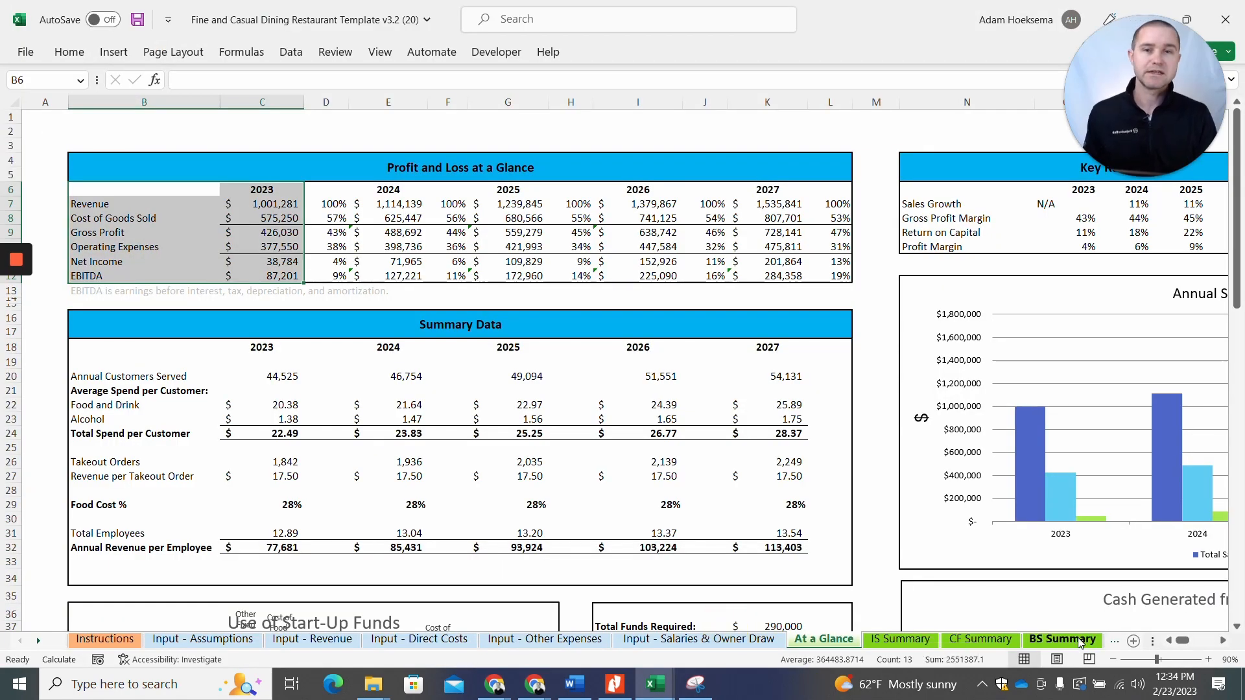
pyautogui.click(946, 639)
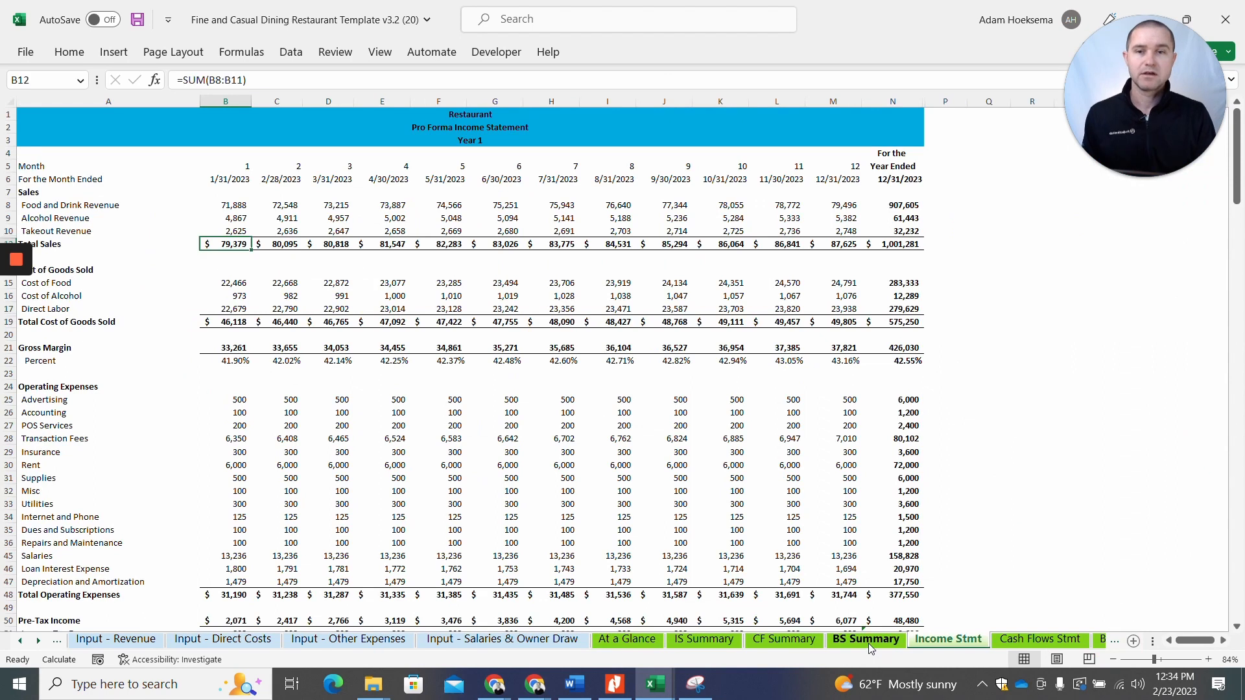
pyautogui.click(864, 640)
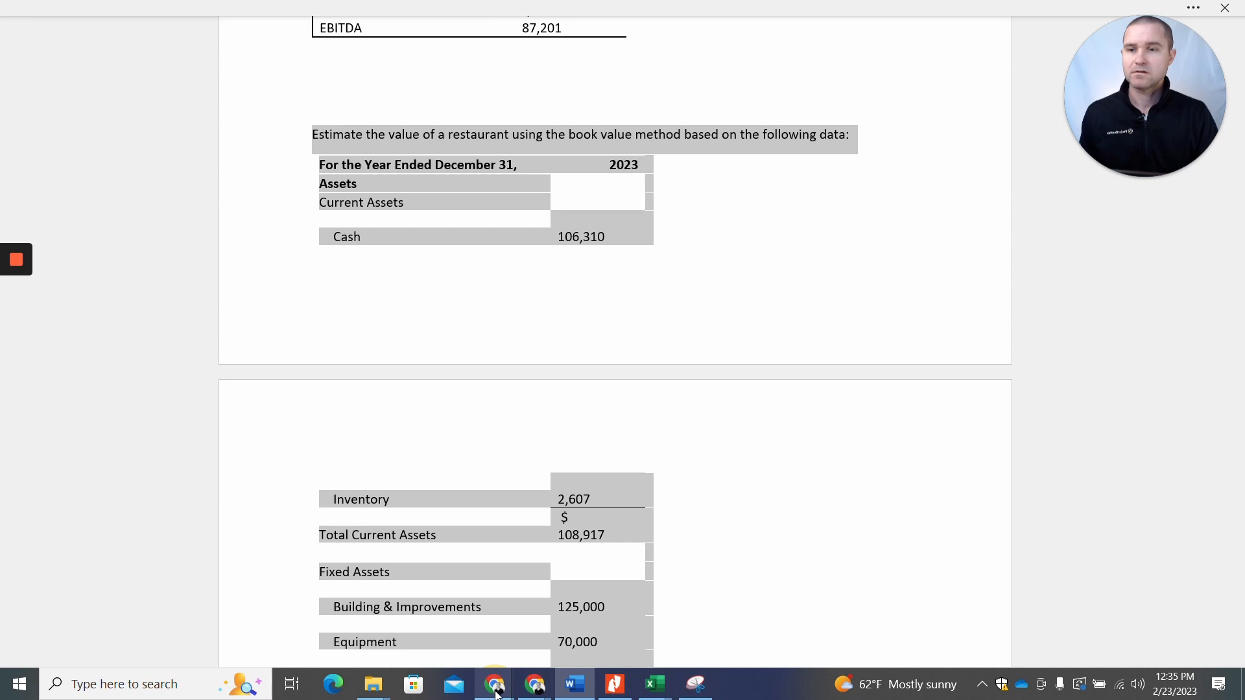
# Step: Send ChatGPT the book value prompt with balance sheet data, yielding about $88,784 net book value
pyautogui.click(494, 684)
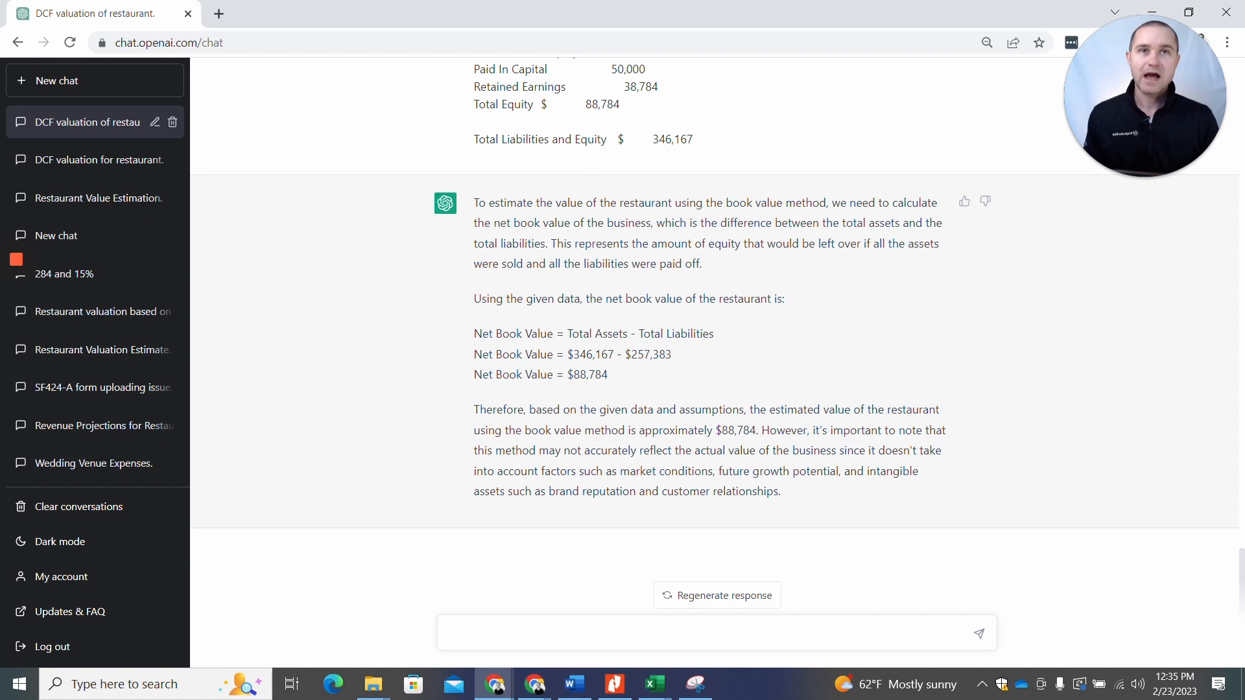
pyautogui.click(715, 633)
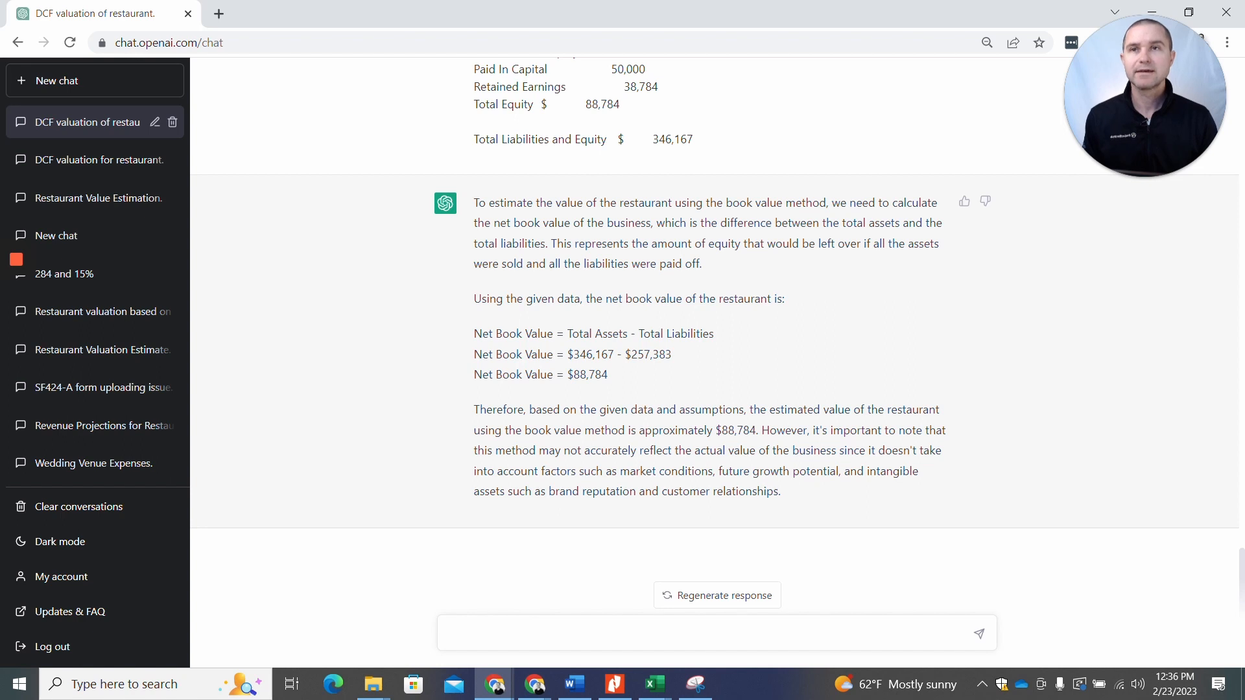
pyautogui.click(714, 633)
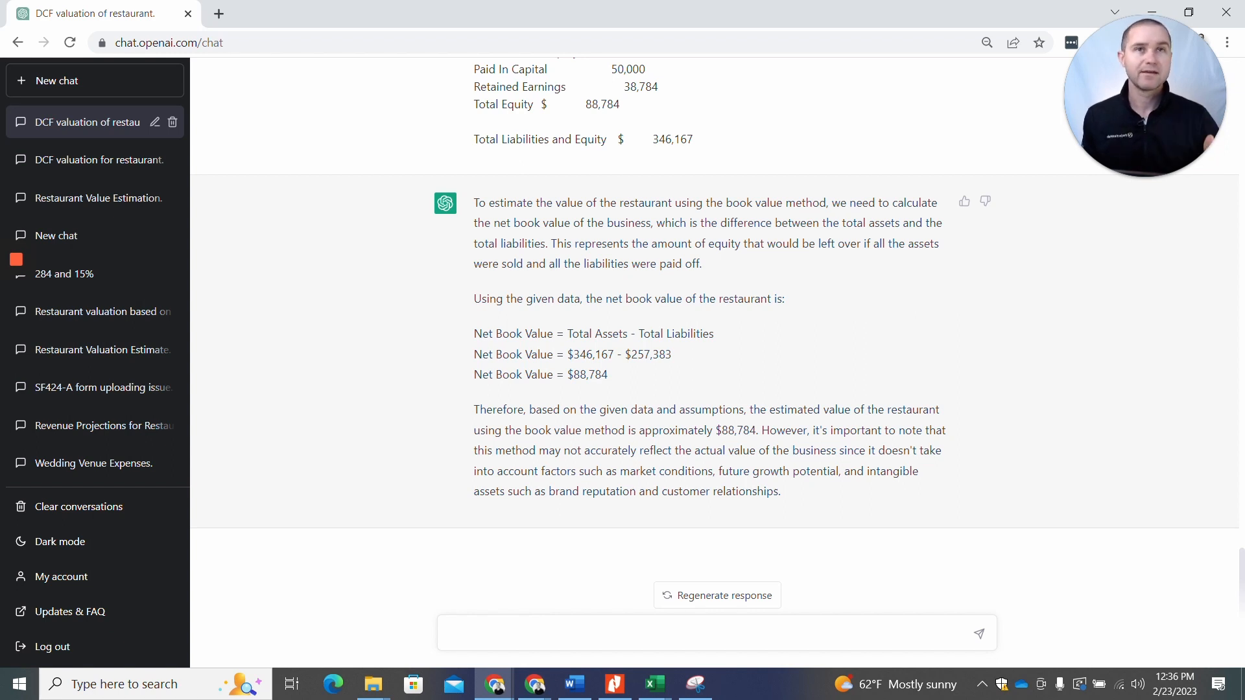
pyautogui.click(714, 633)
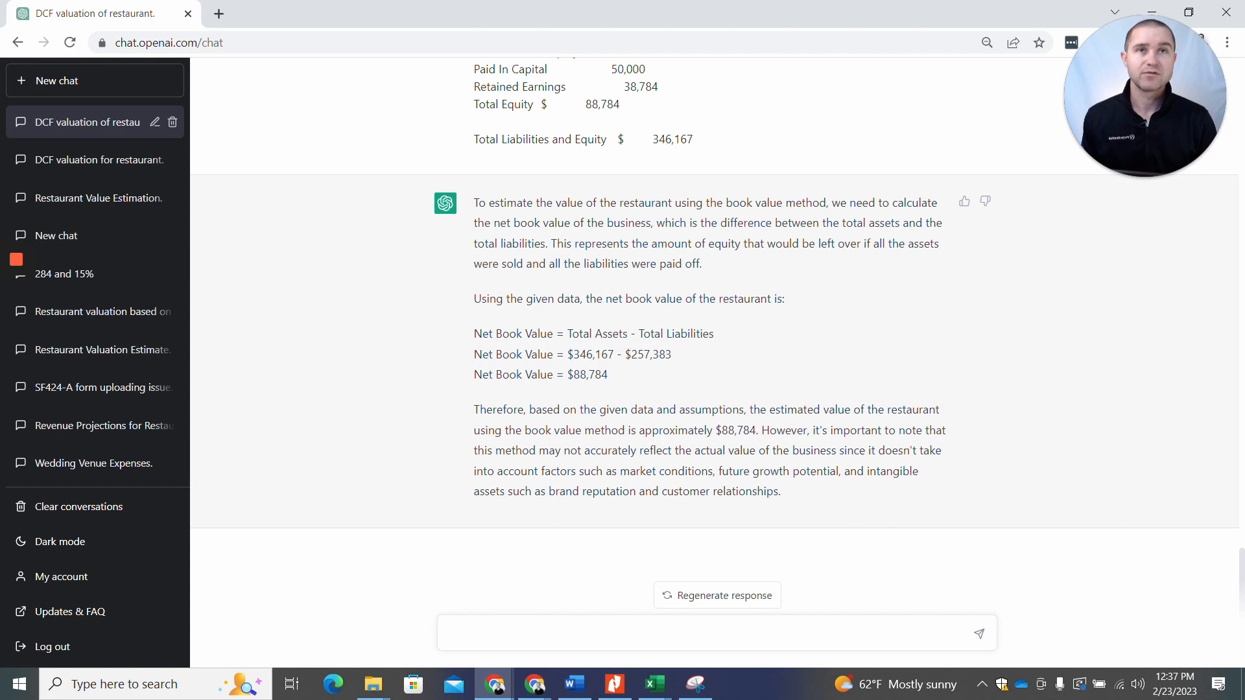
pyautogui.click(714, 632)
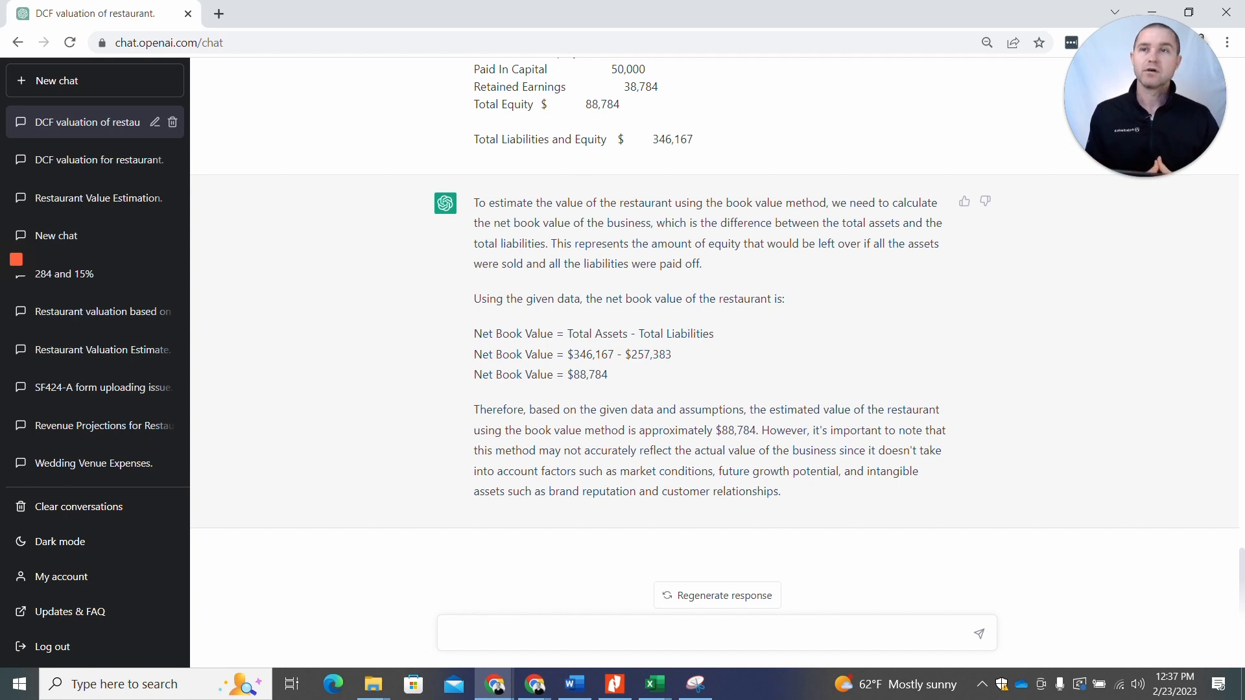
pyautogui.click(715, 633)
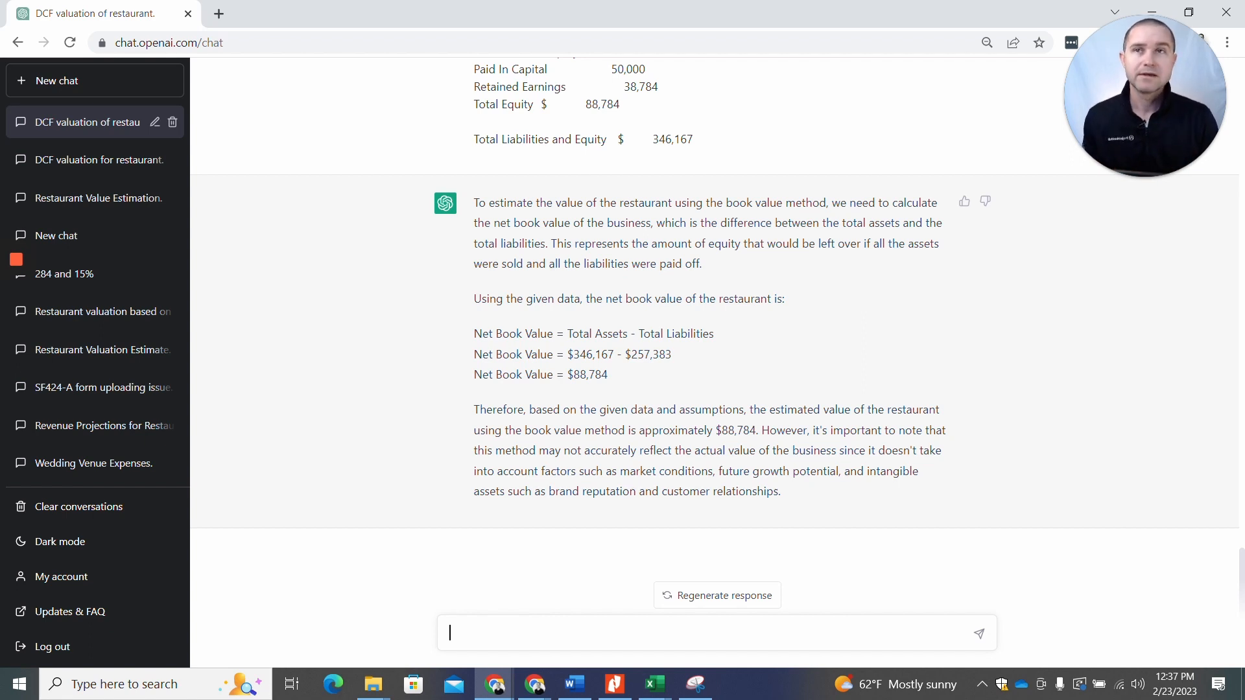